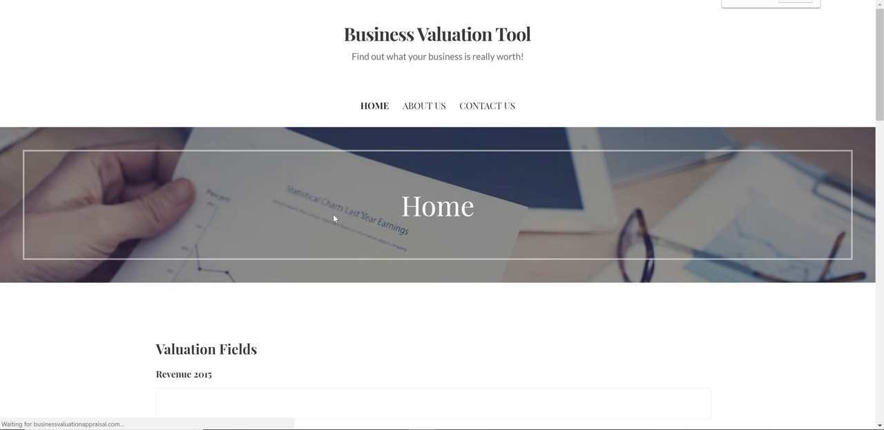
- Scroll to the revenue section and enter 50000 as Revenue 2015
scroll("down", 3)
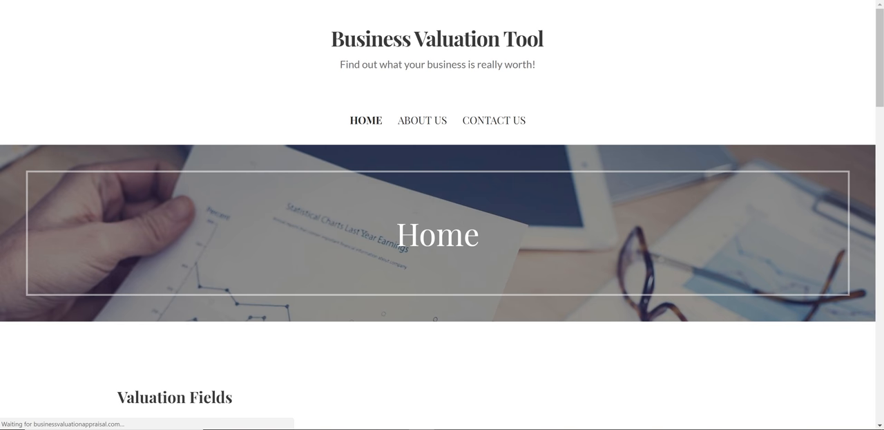
mouse_move(261, 28)
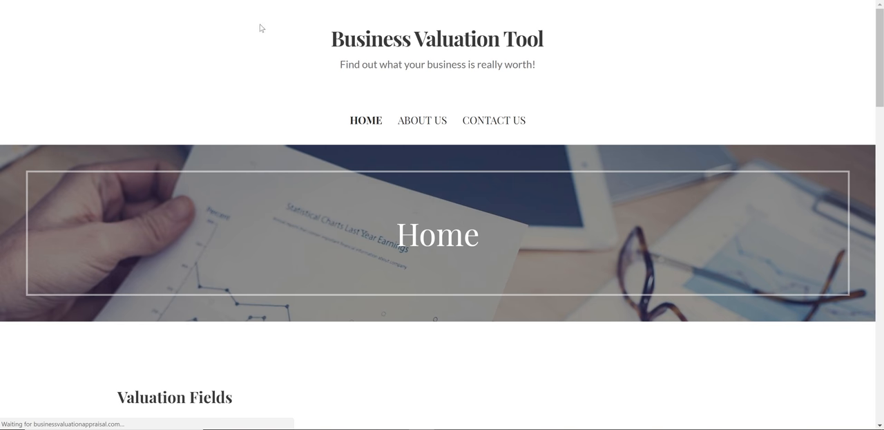
mouse_move(316, 76)
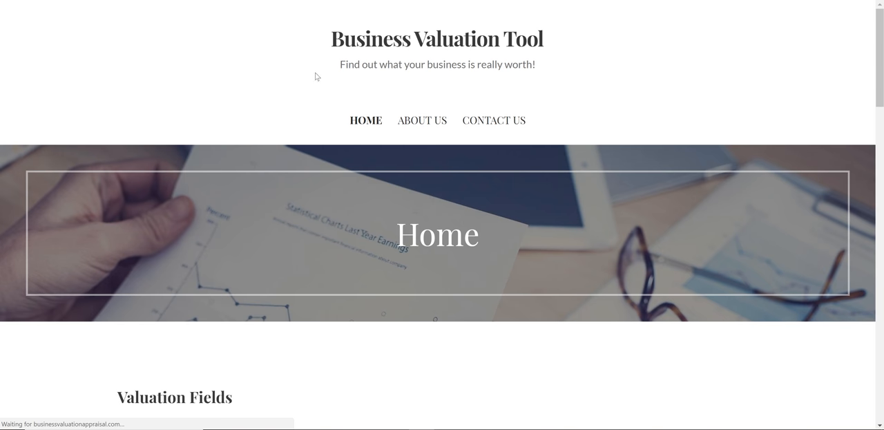
scroll("down", 3)
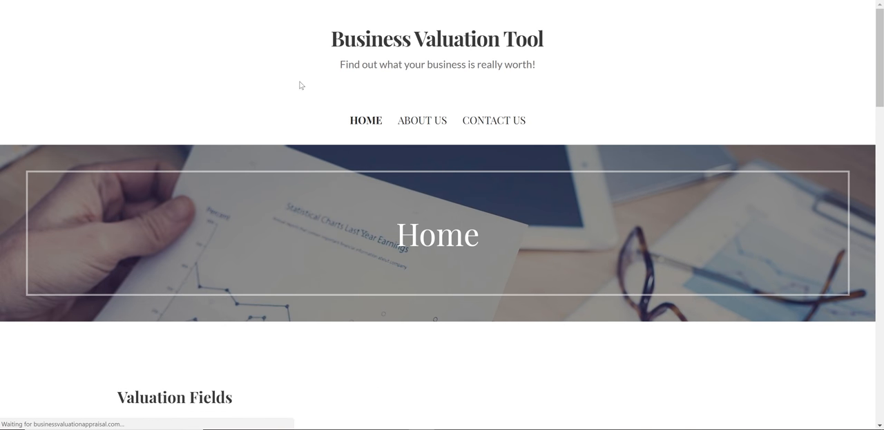
mouse_move(264, 75)
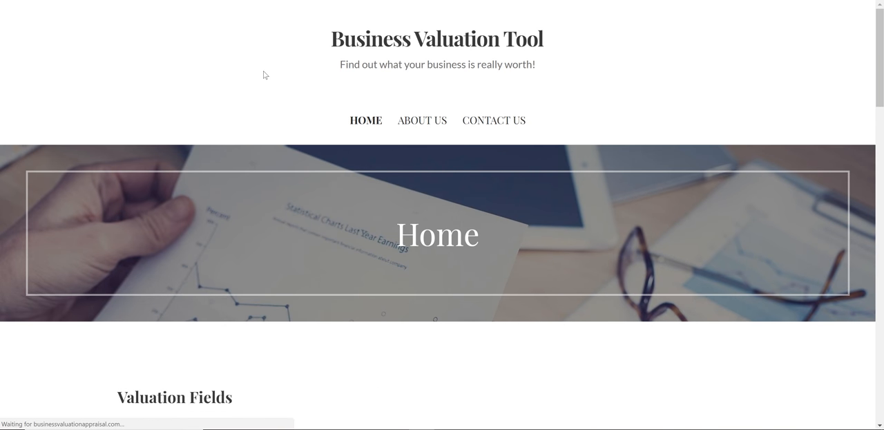
mouse_move(276, 202)
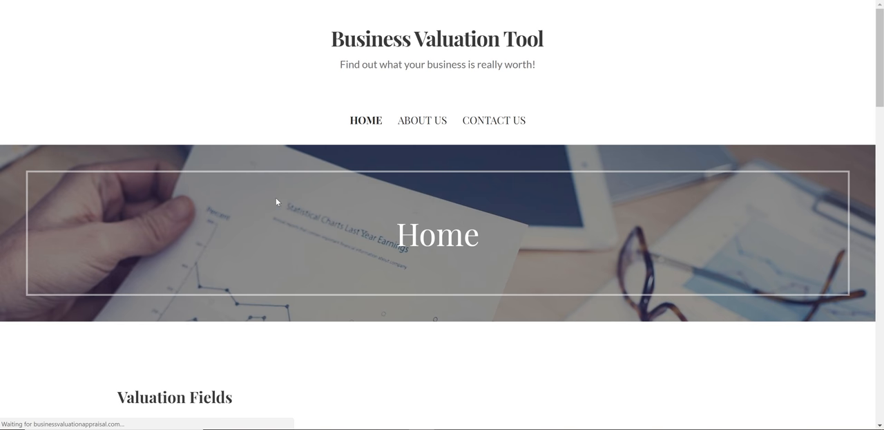
mouse_move(317, 187)
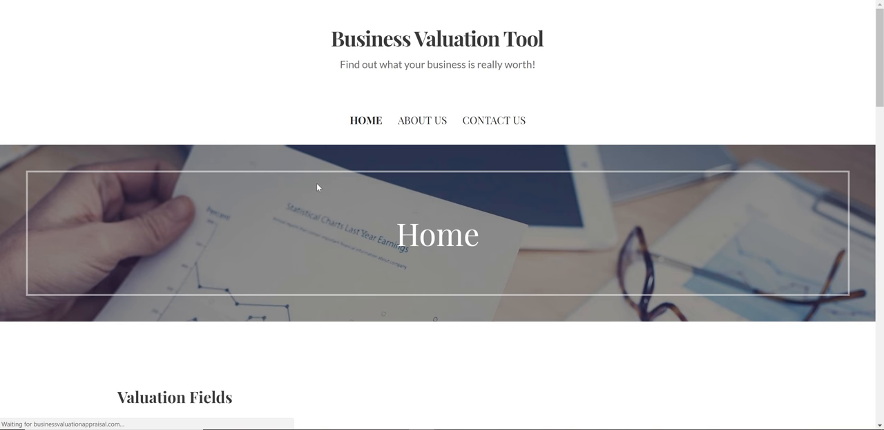
scroll("down", 3)
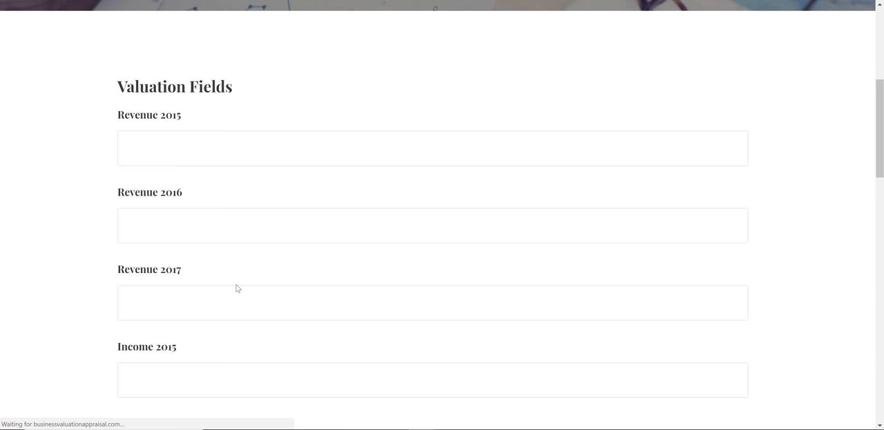
scroll("down", 3)
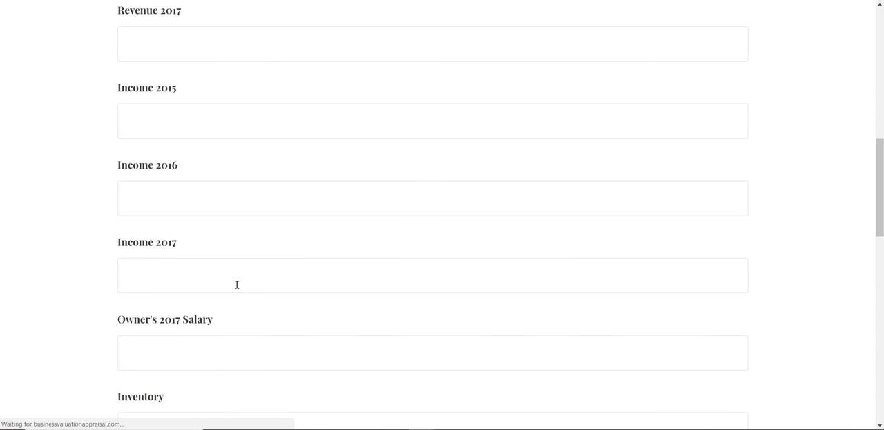
scroll("down", 3)
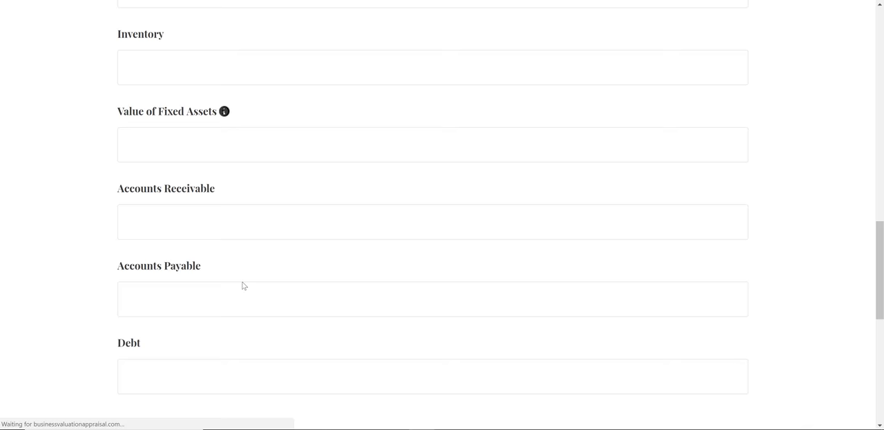
scroll("down", 3)
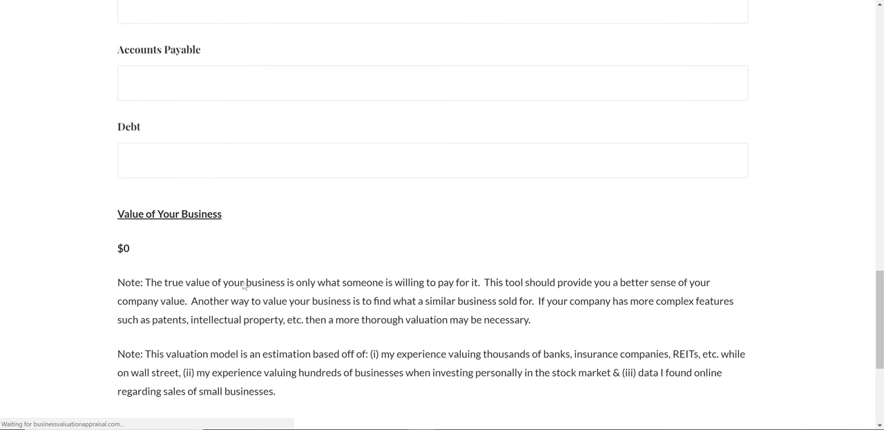
scroll("down", 3)
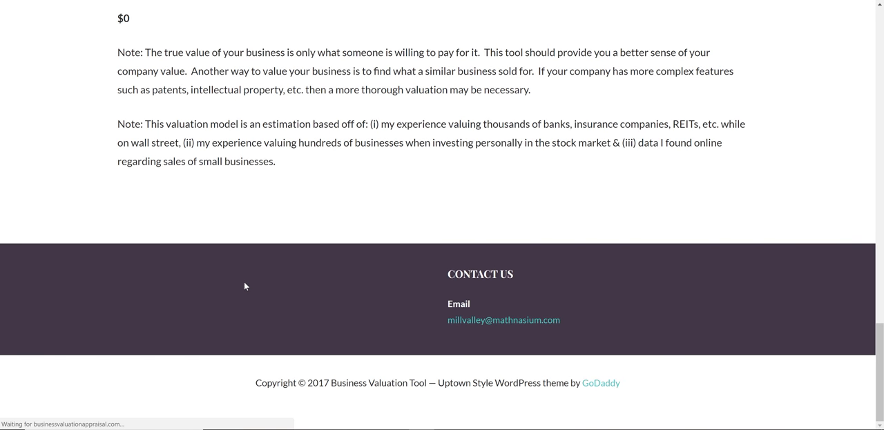
mouse_move(204, 264)
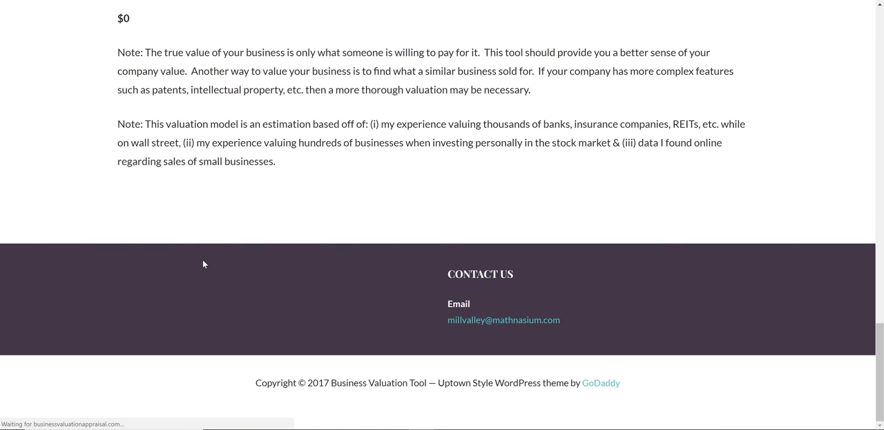
scroll("up", 3)
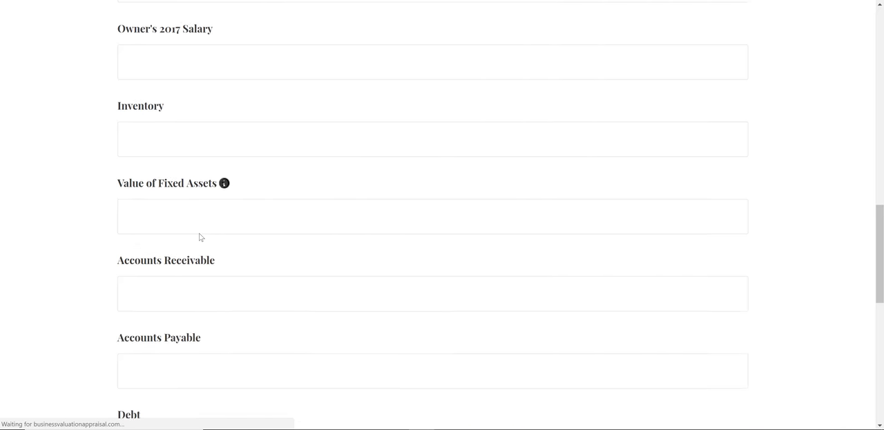
scroll("down", 3)
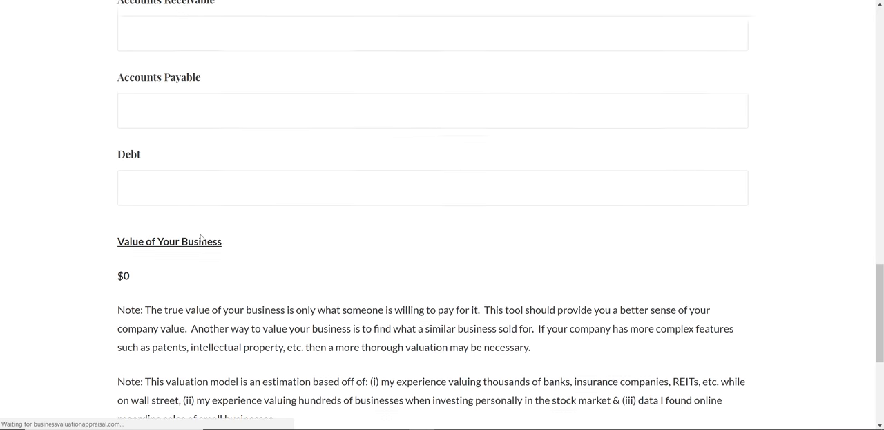
scroll("down", 3)
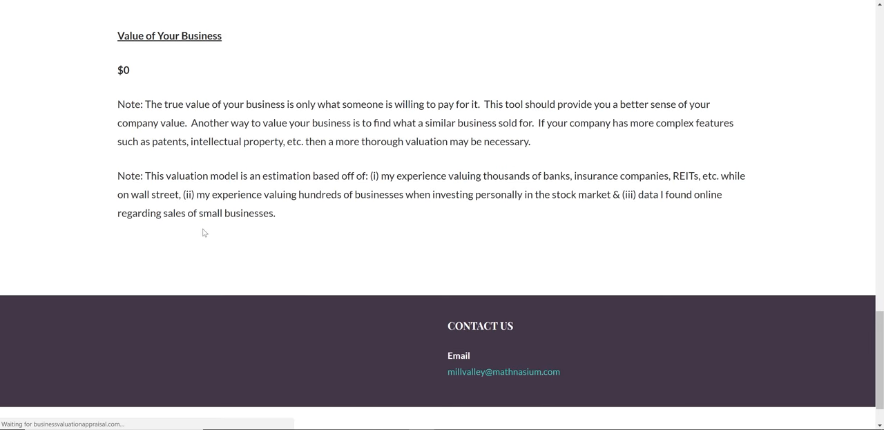
scroll("up", 3)
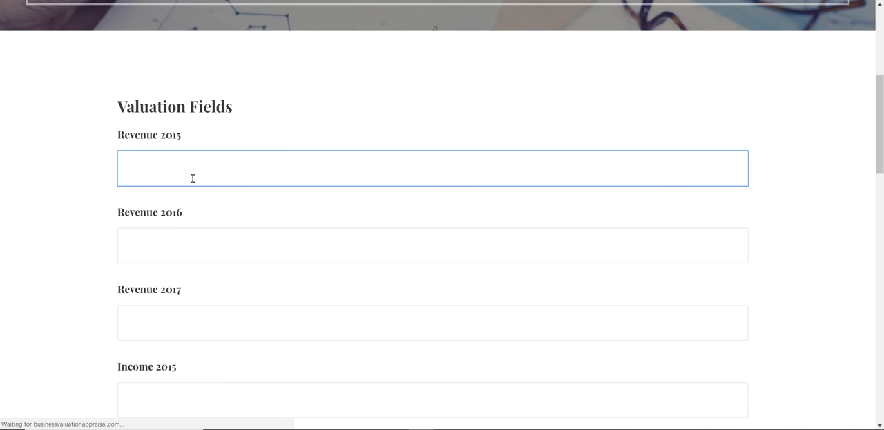
type("50")
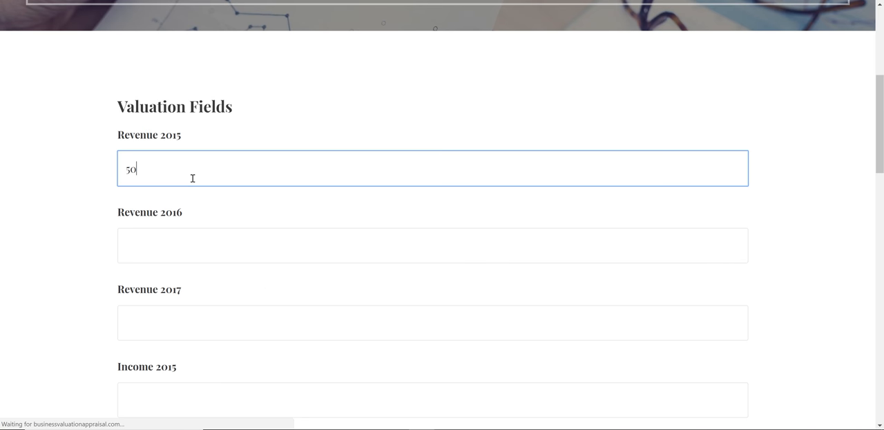
type("000")
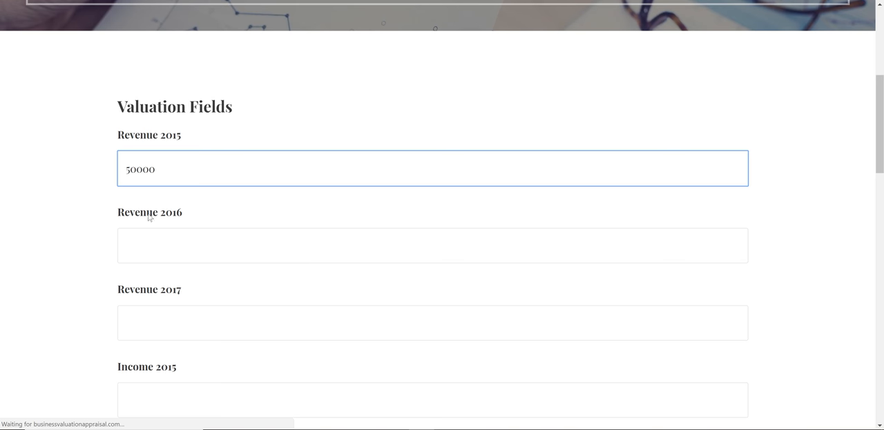
- Enter Revenue 2016 as 70000 and Revenue 2017 as 100000
left_click(433, 245)
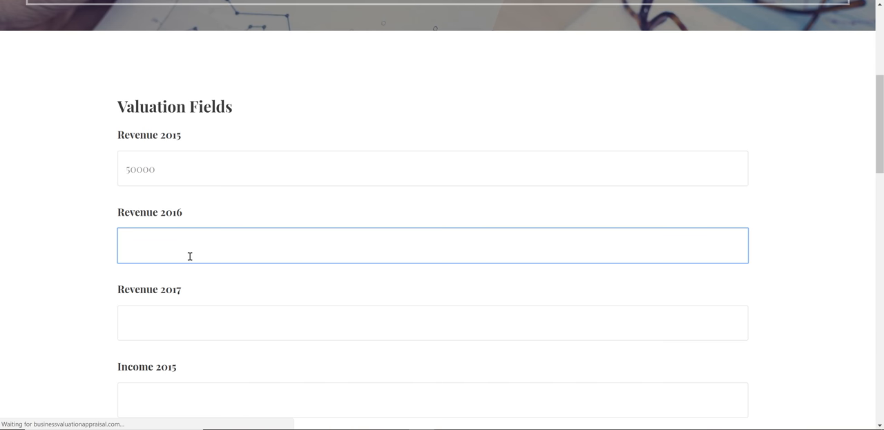
type("70000")
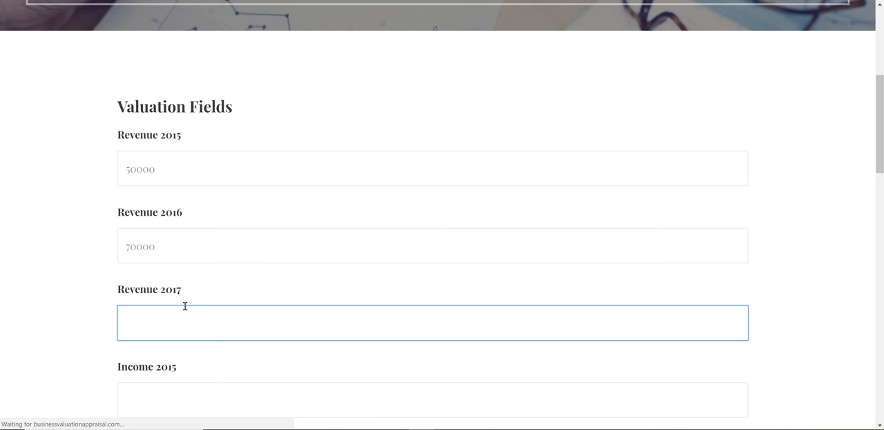
mouse_move(185, 285)
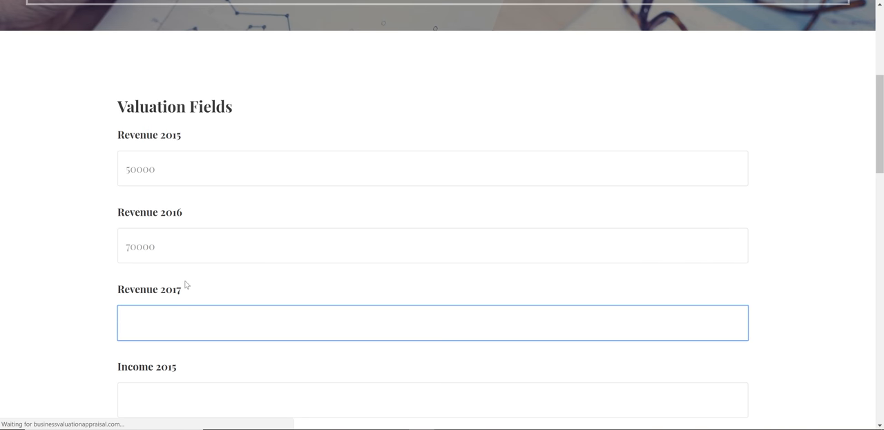
left_click(432, 322)
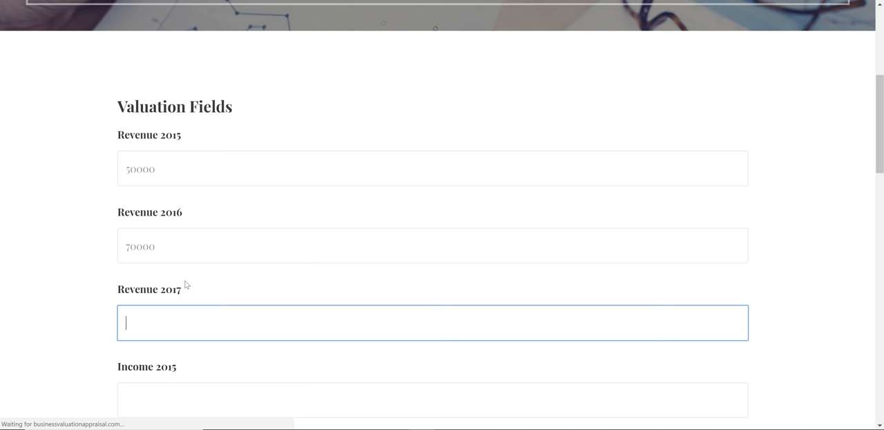
type("100000")
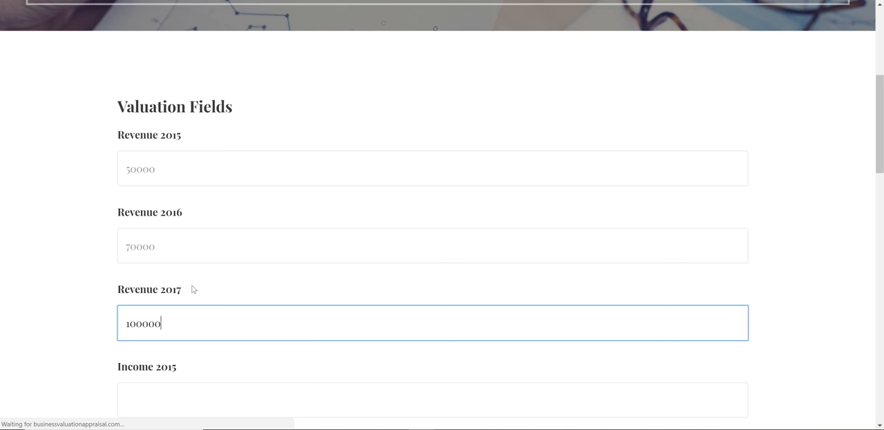
scroll("down", 3)
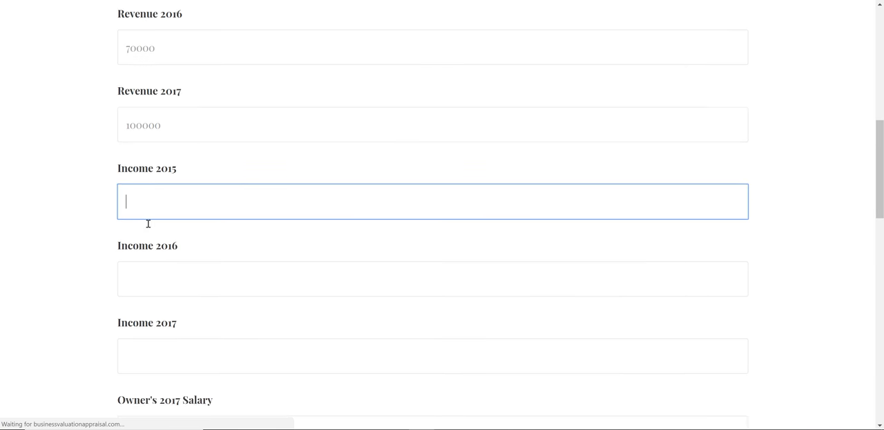
- Enter income of 20000, 30000 and 40000 for 2015–2017, plus owner's 2017 salary 25000
scroll("down", 3)
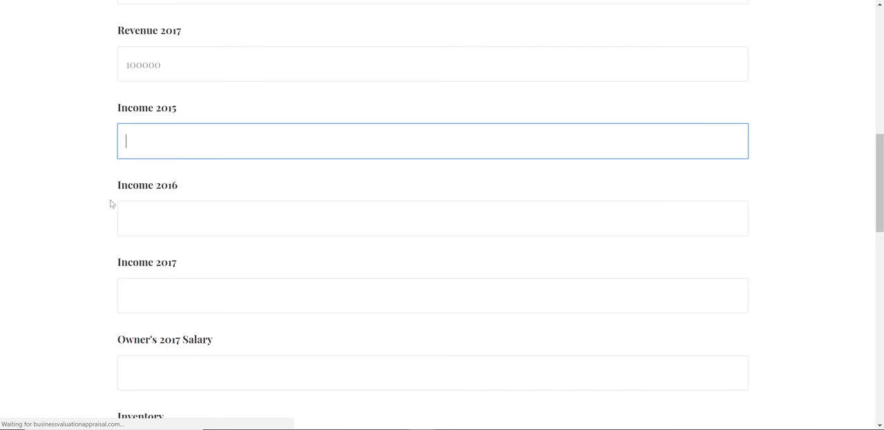
mouse_move(144, 167)
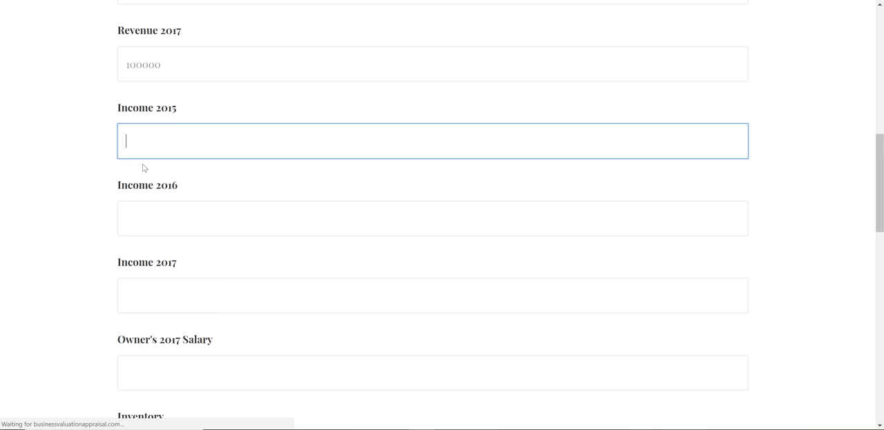
type("20000")
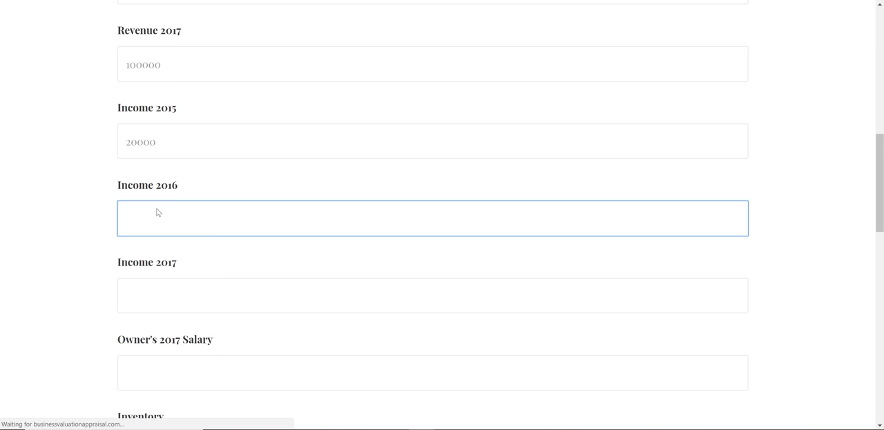
type("30000")
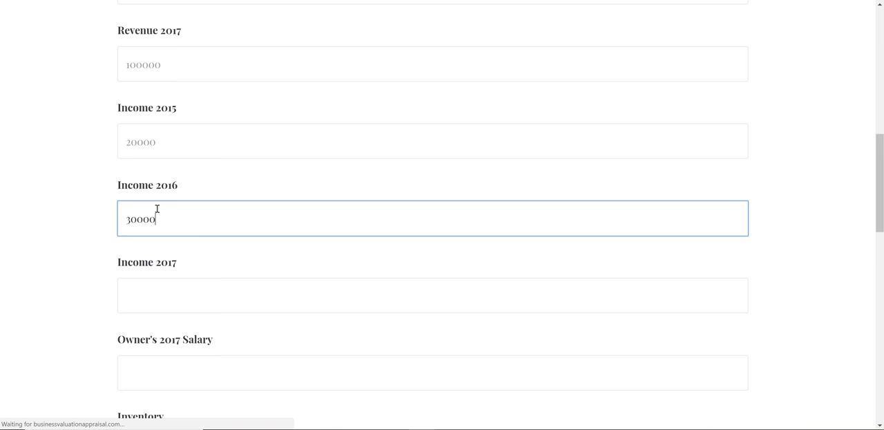
left_click(432, 295)
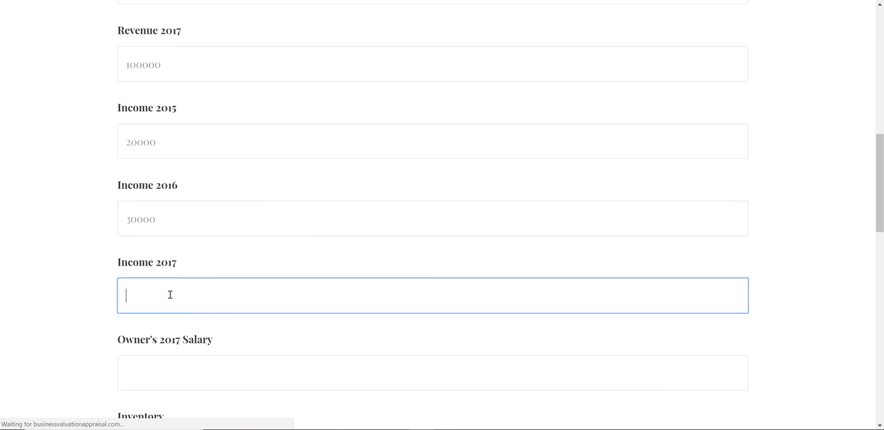
type("40000")
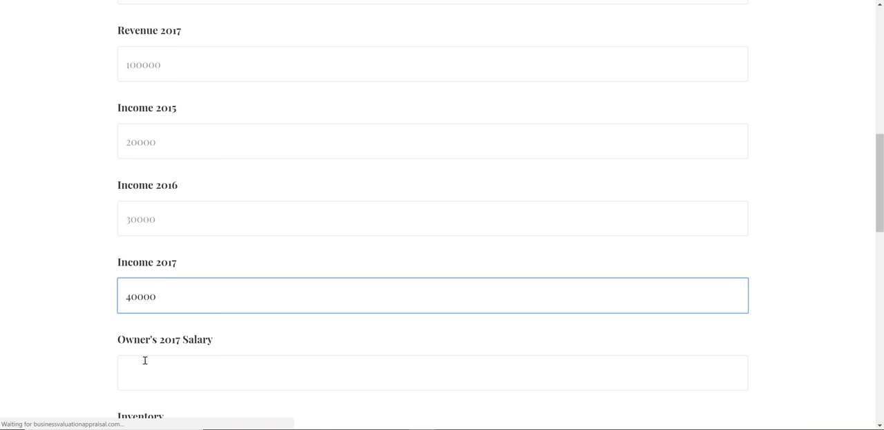
scroll("down", 3)
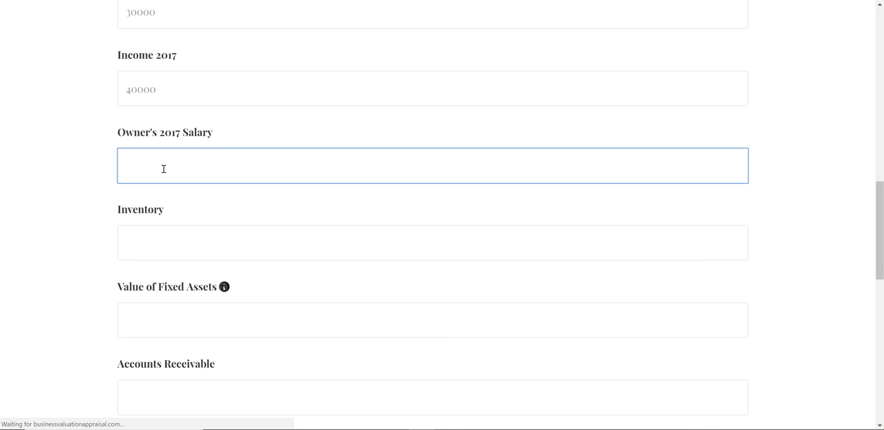
mouse_move(117, 186)
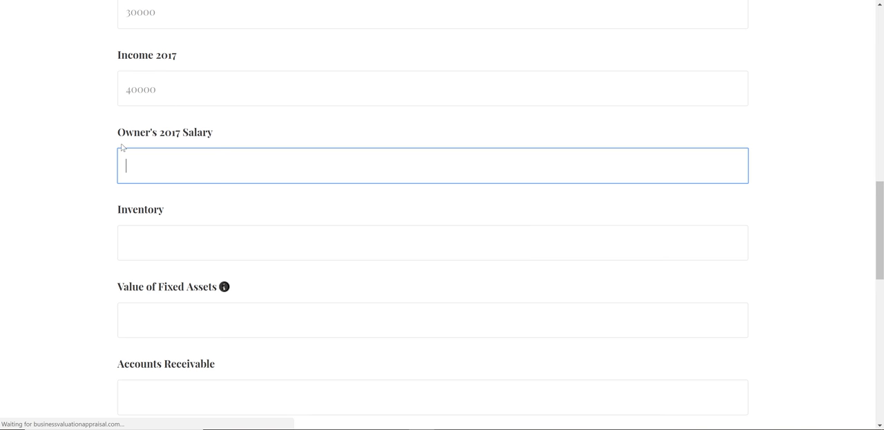
mouse_move(91, 173)
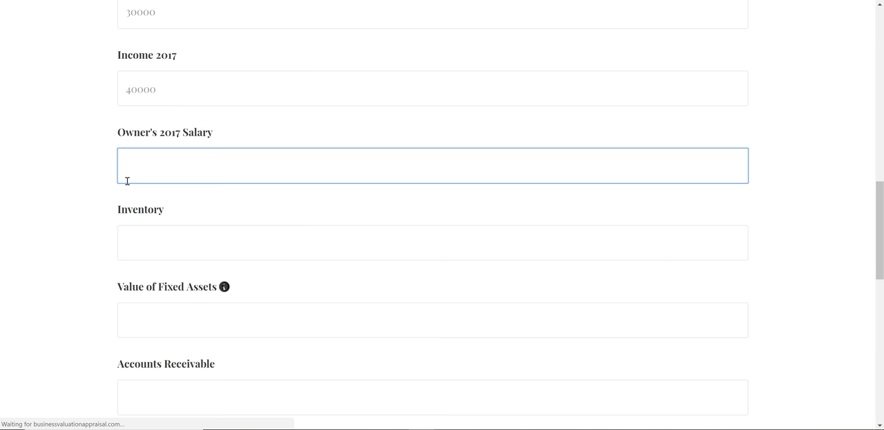
mouse_move(153, 166)
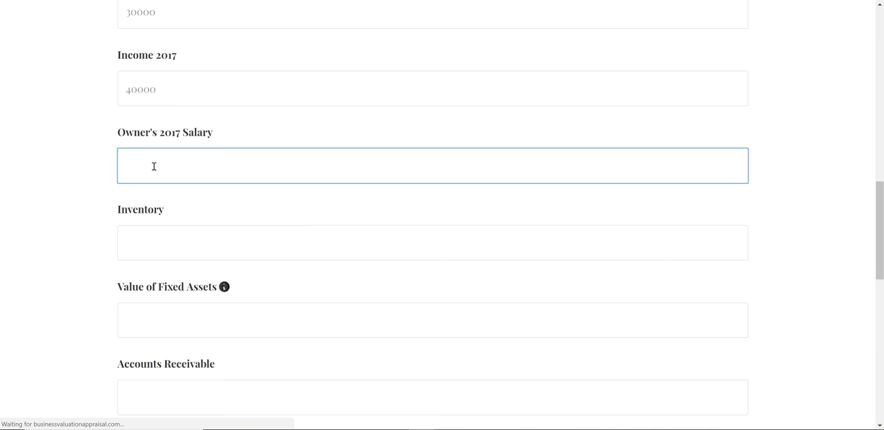
mouse_move(164, 170)
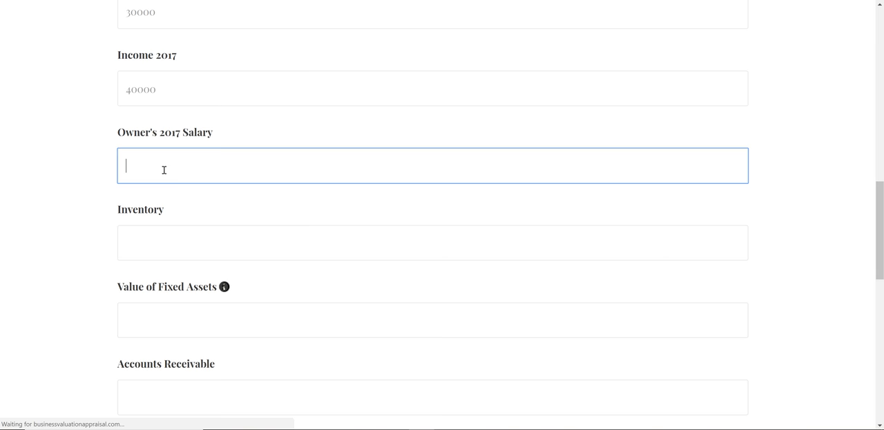
type("25000")
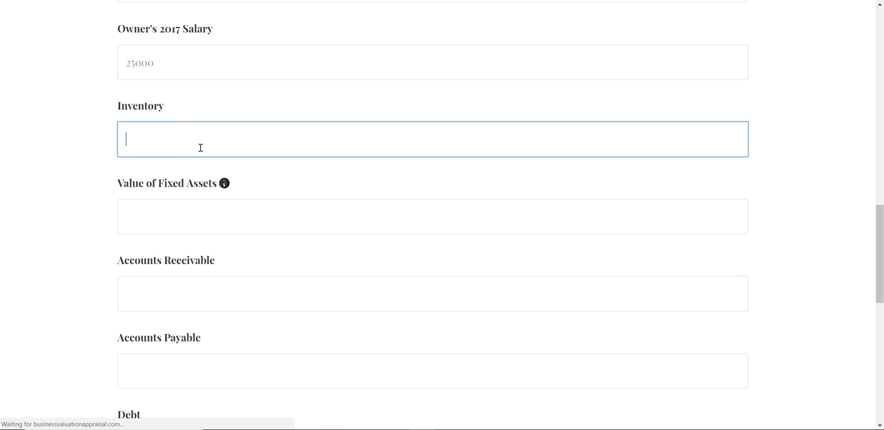
- Enter Inventory 10000, Fixed Assets 10000, Receivable 5000, Payable 1000 and Debt 20000
type("10000")
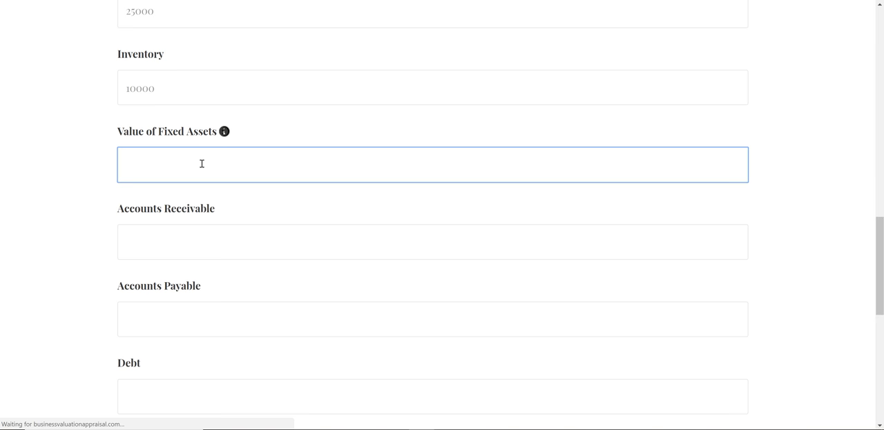
type("10000")
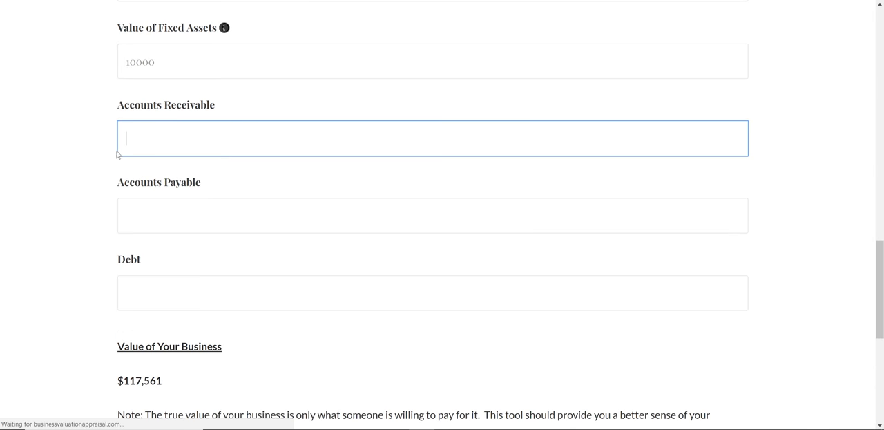
mouse_move(96, 158)
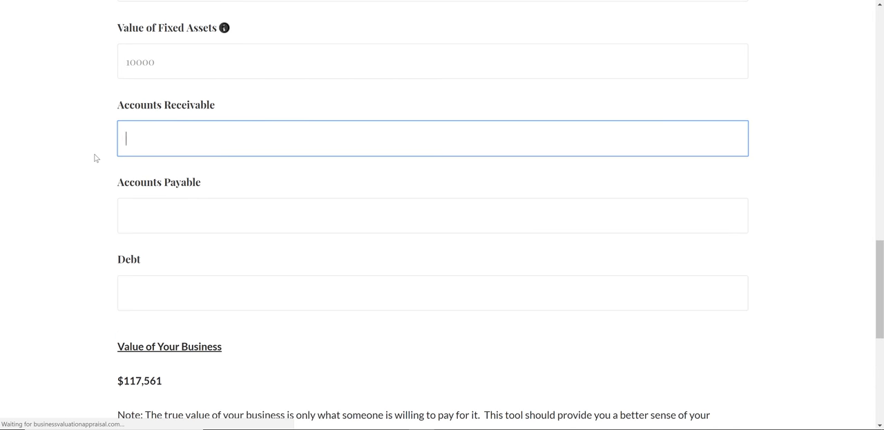
type("5000")
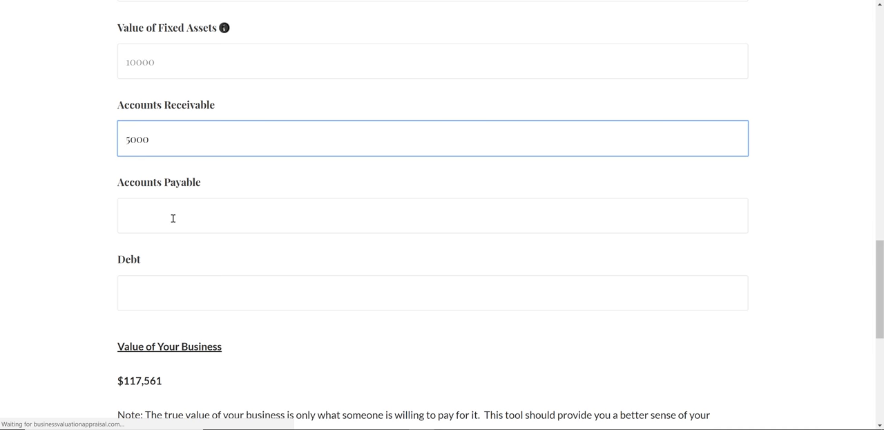
type("1000")
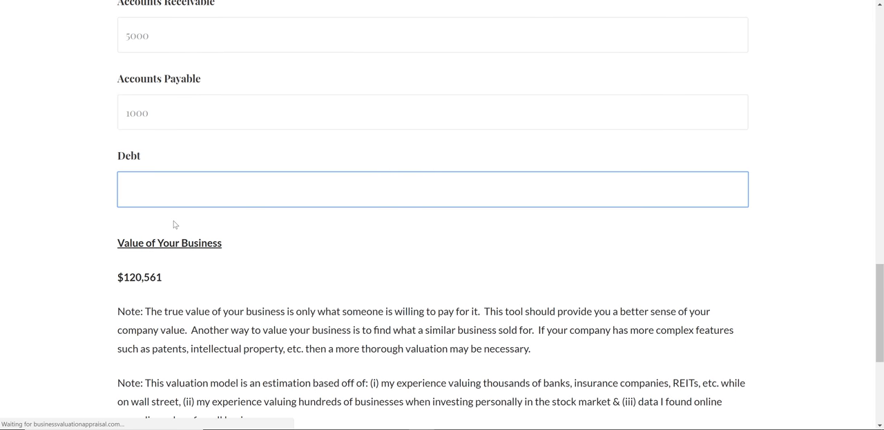
type("20000")
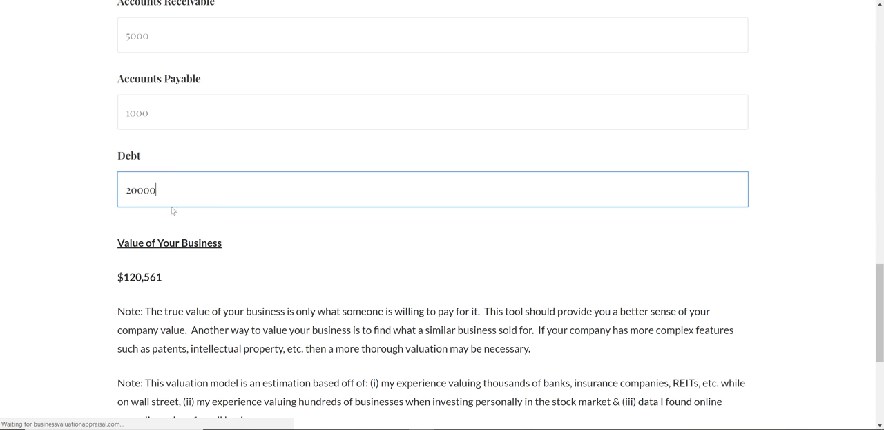
left_click(433, 111)
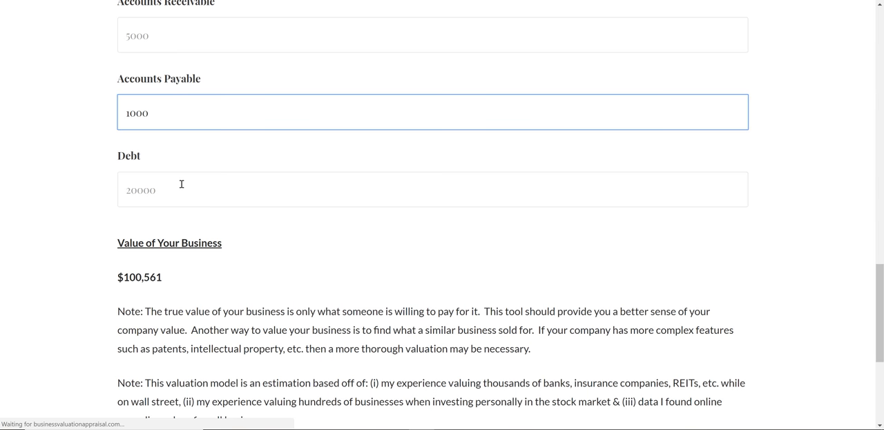
scroll("down", 3)
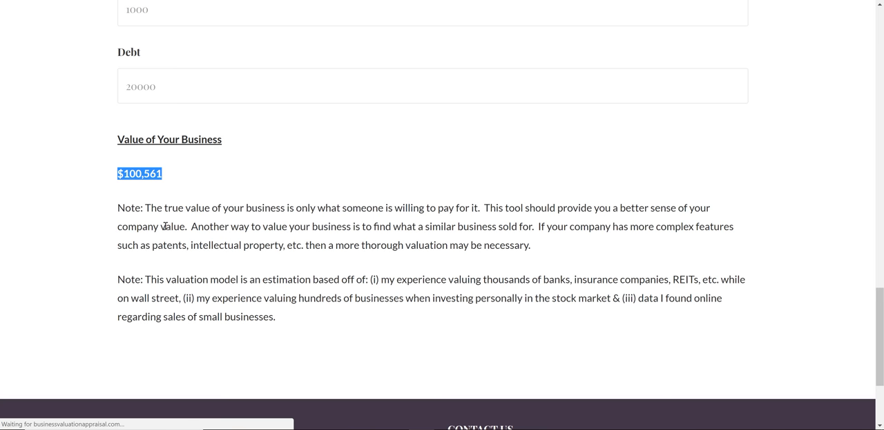
mouse_move(347, 304)
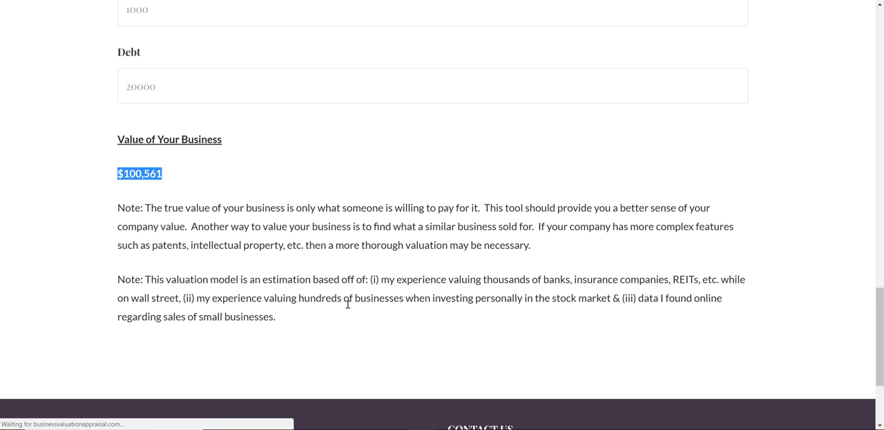
mouse_move(176, 219)
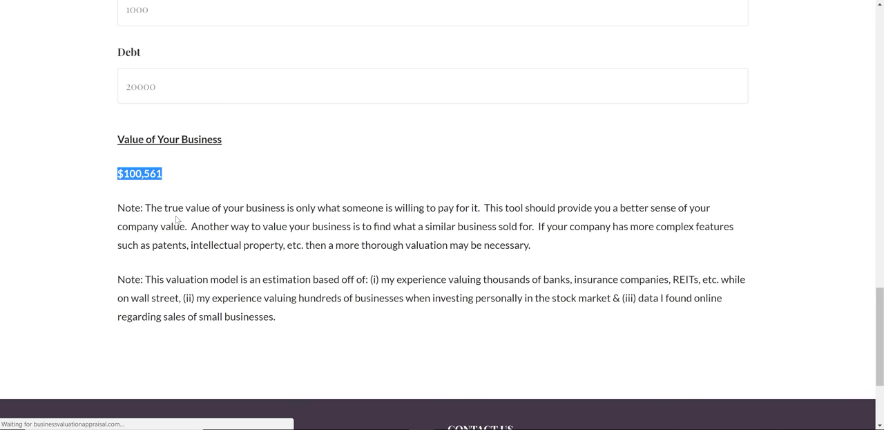
scroll("down", 3)
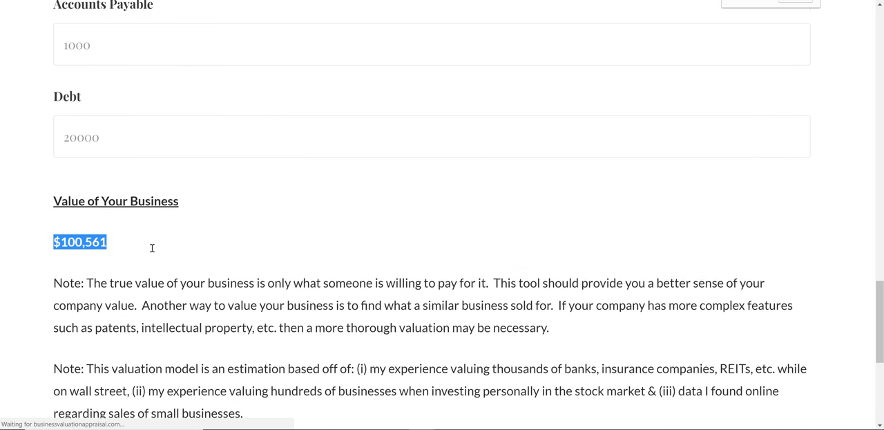
scroll("down", 3)
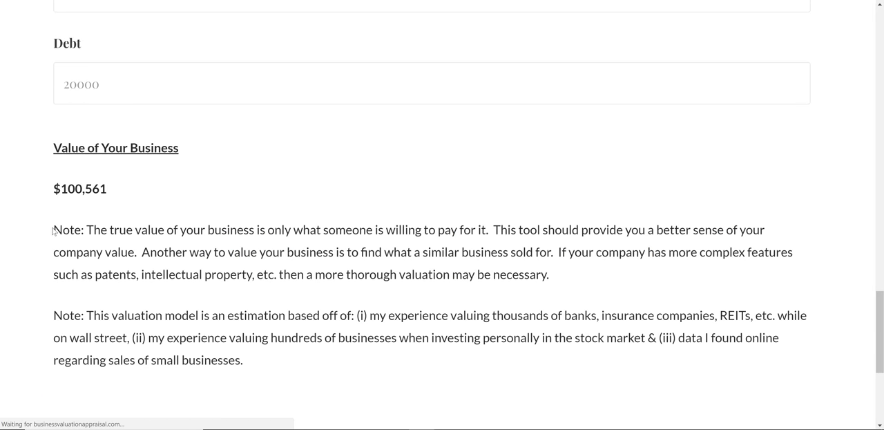
mouse_move(325, 270)
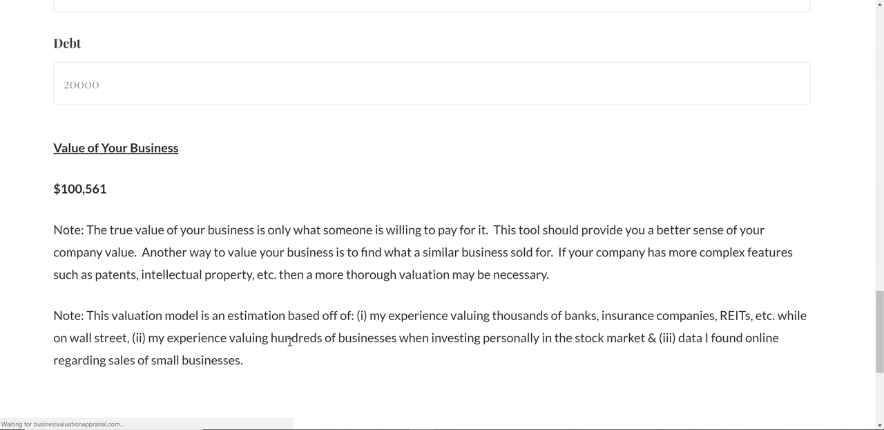
mouse_move(242, 210)
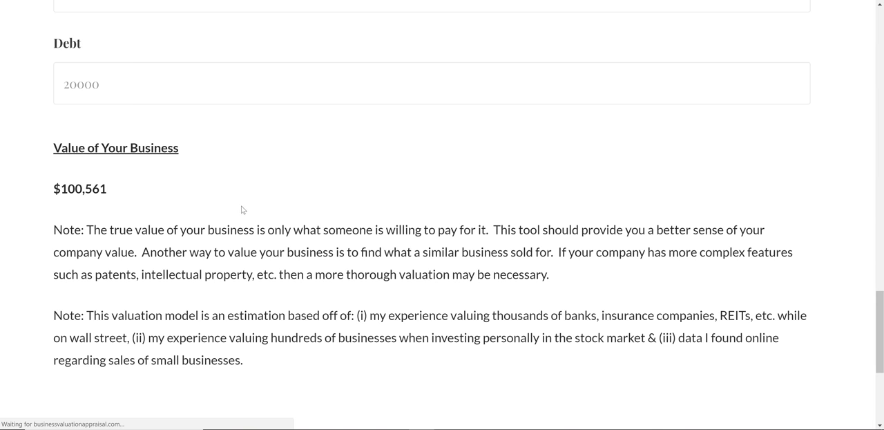
mouse_move(242, 200)
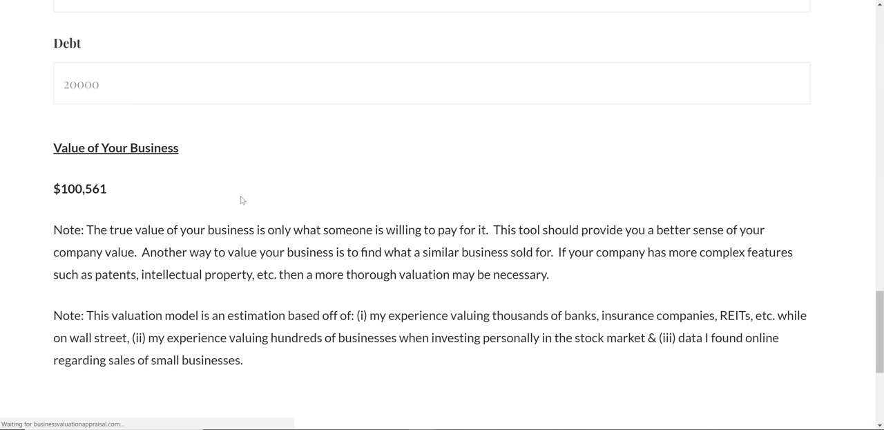
scroll("up", 3)
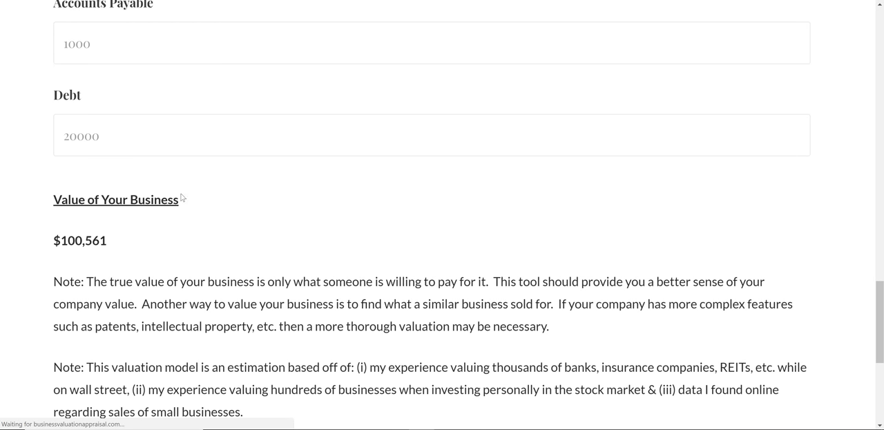
mouse_move(189, 201)
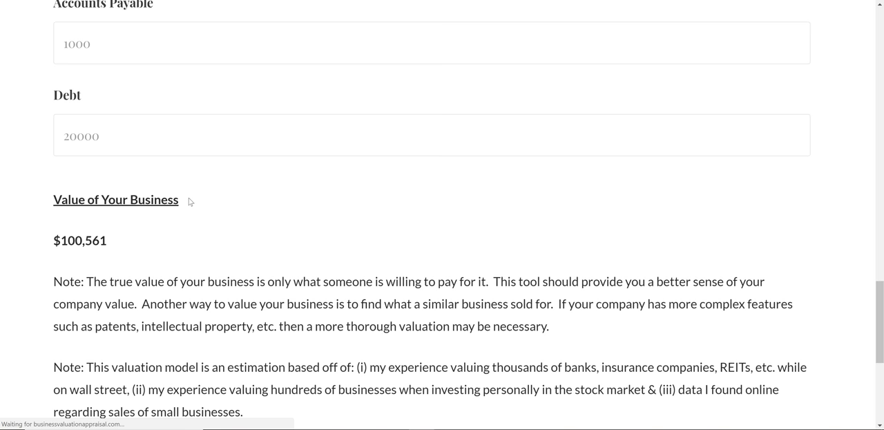
mouse_move(182, 218)
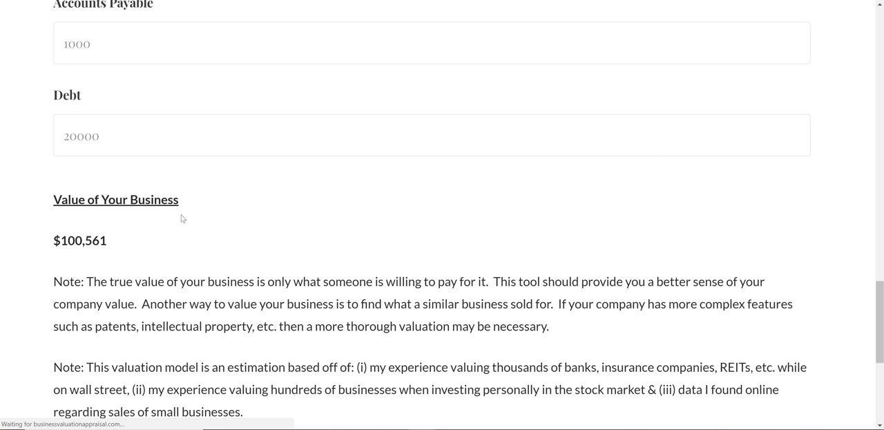
mouse_move(227, 222)
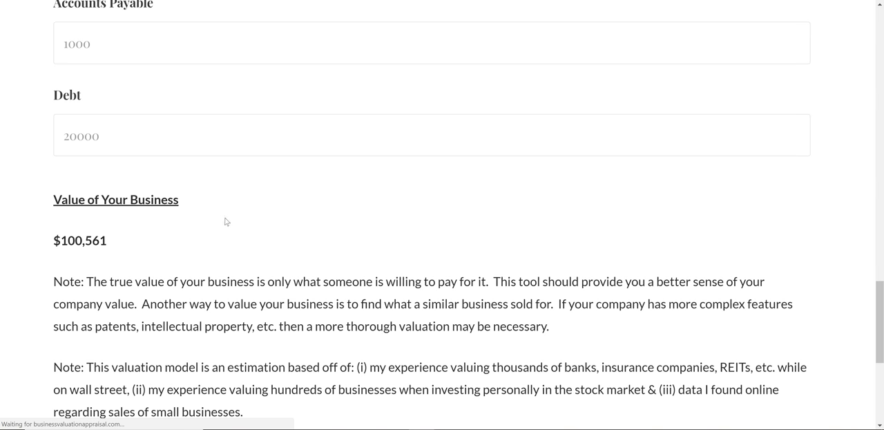
mouse_move(181, 190)
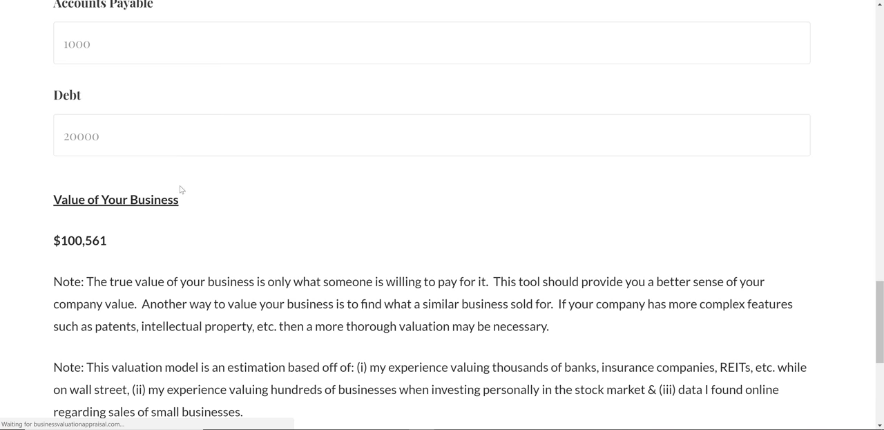
scroll("down", 3)
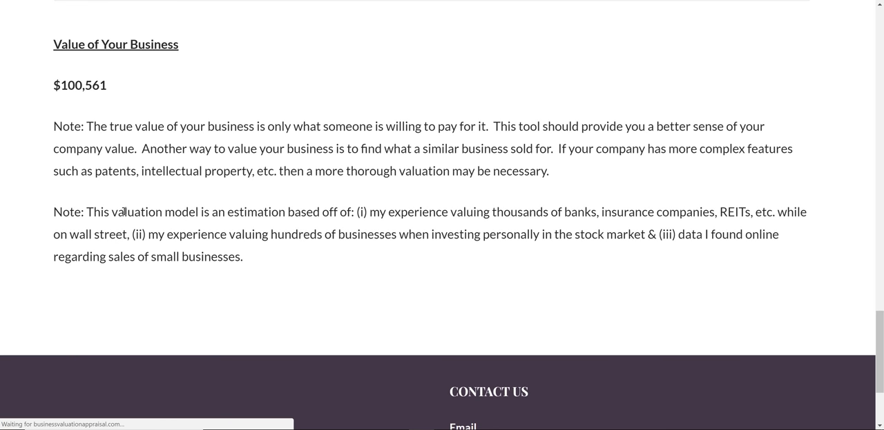
mouse_move(166, 212)
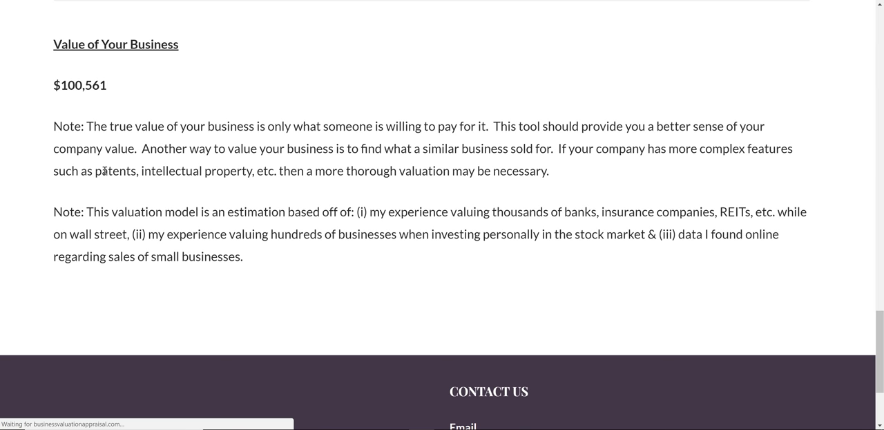
double_click(115, 171)
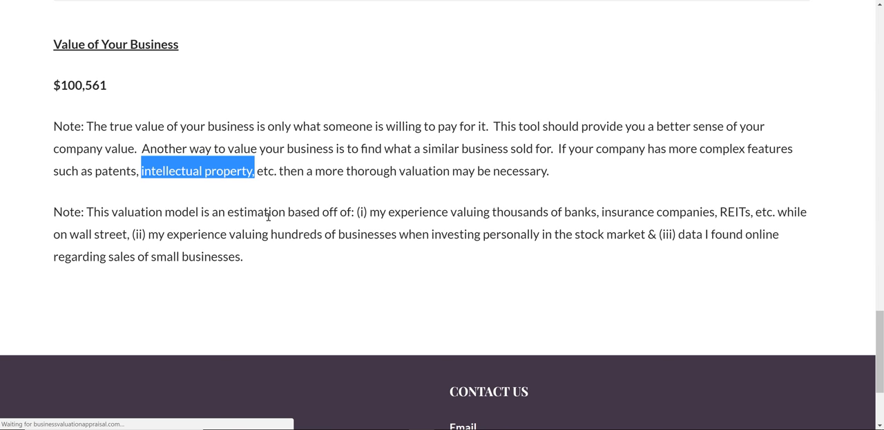
mouse_move(184, 228)
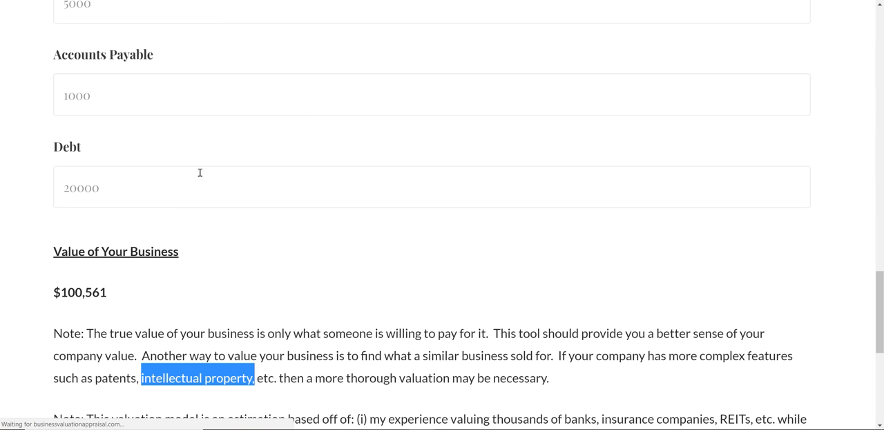
mouse_move(231, 225)
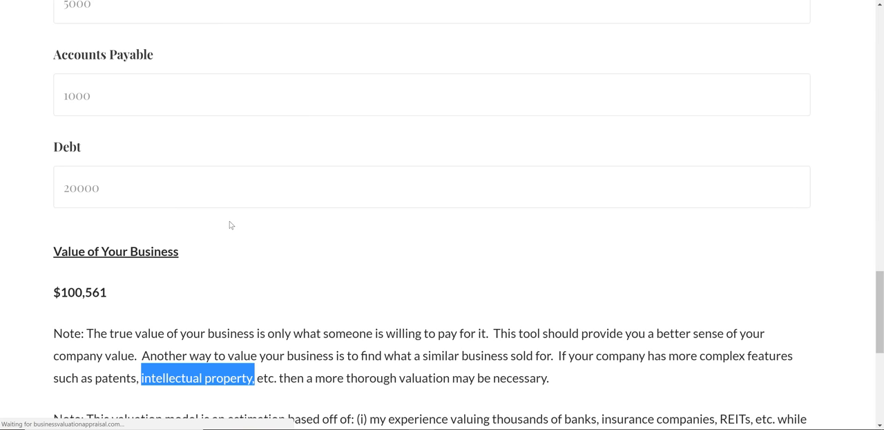
scroll("down", 3)
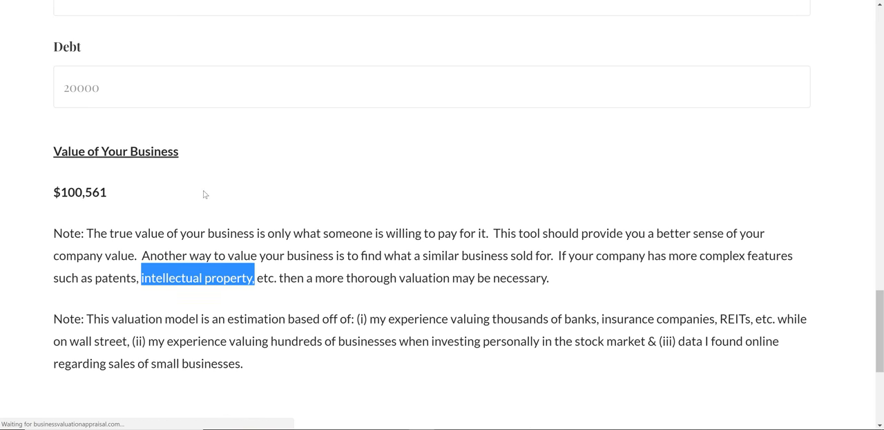
scroll("down", 3)
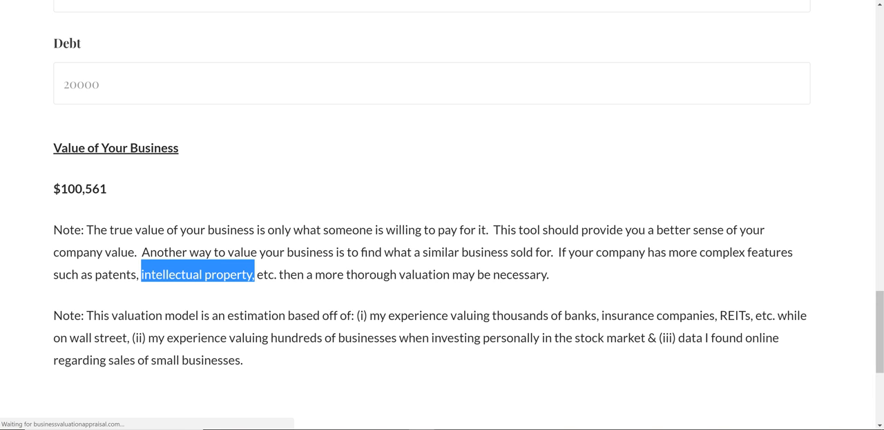
mouse_move(319, 147)
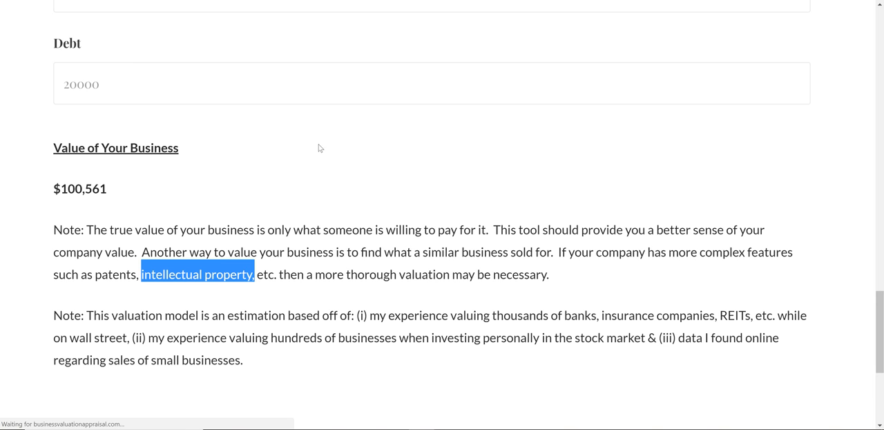